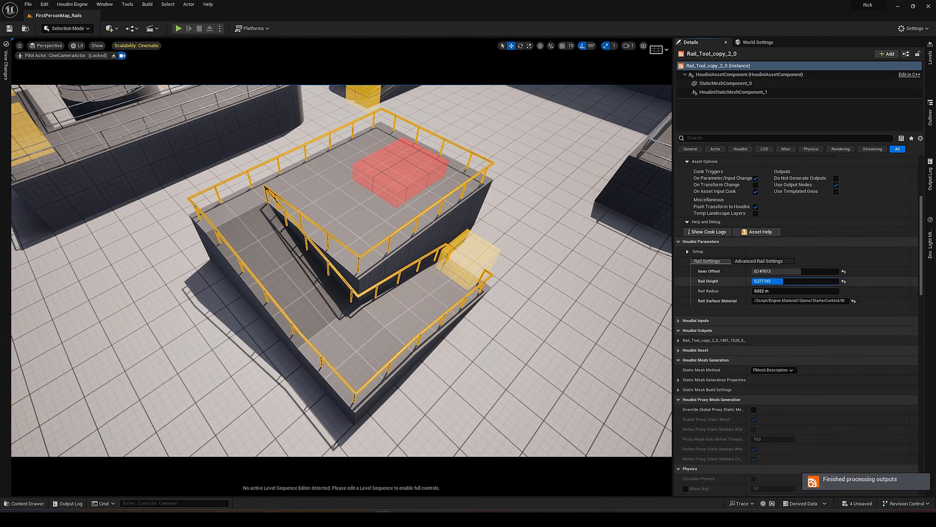
Select Railing_Fast3 and show its Railing Settings Material parameters.
left_click(762, 261)
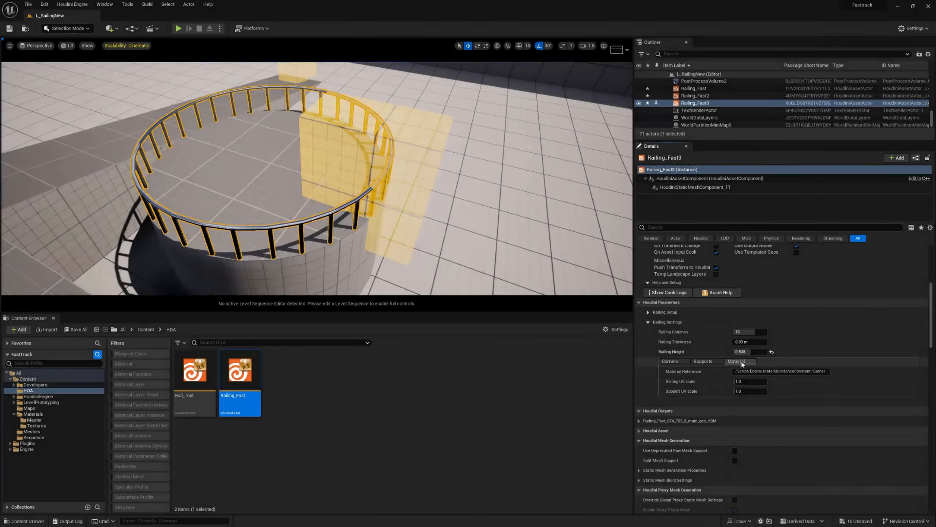
Select the rail tool actor in FirstPersonMap_Rails and tick Enable Side Pipe under Advanced Rail Settings.
left_click(670, 385)
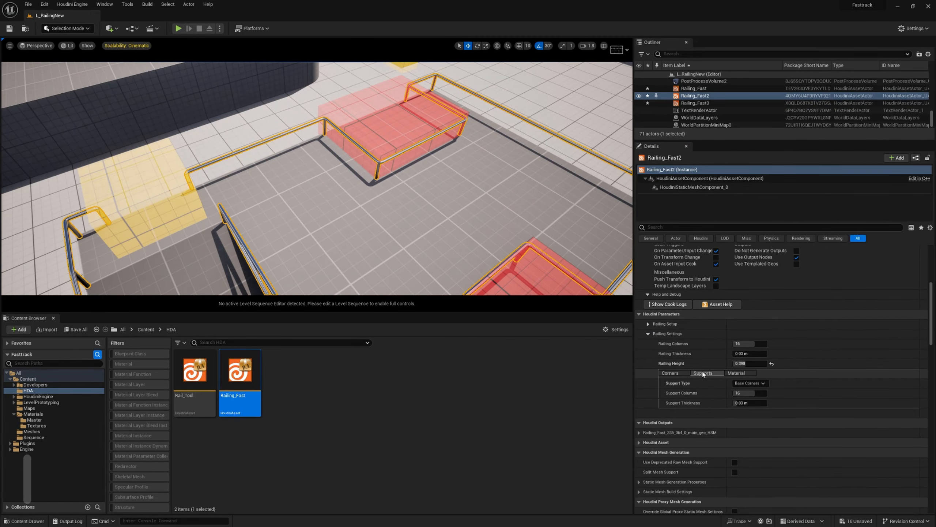
key("s")
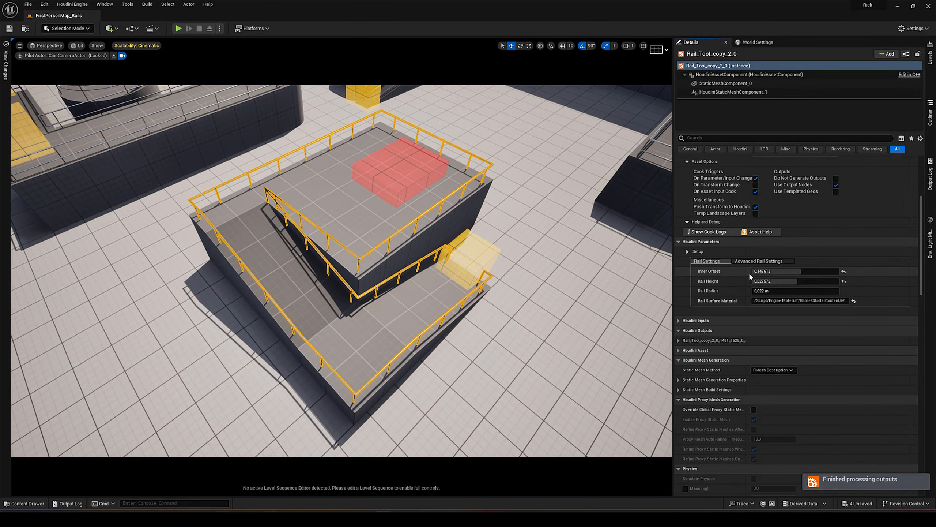
left_click(762, 261)
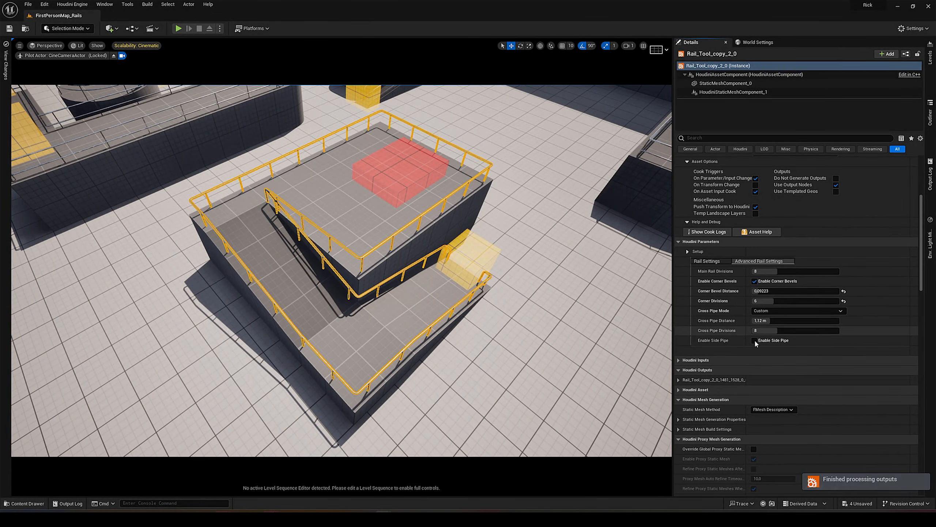
left_click(755, 340)
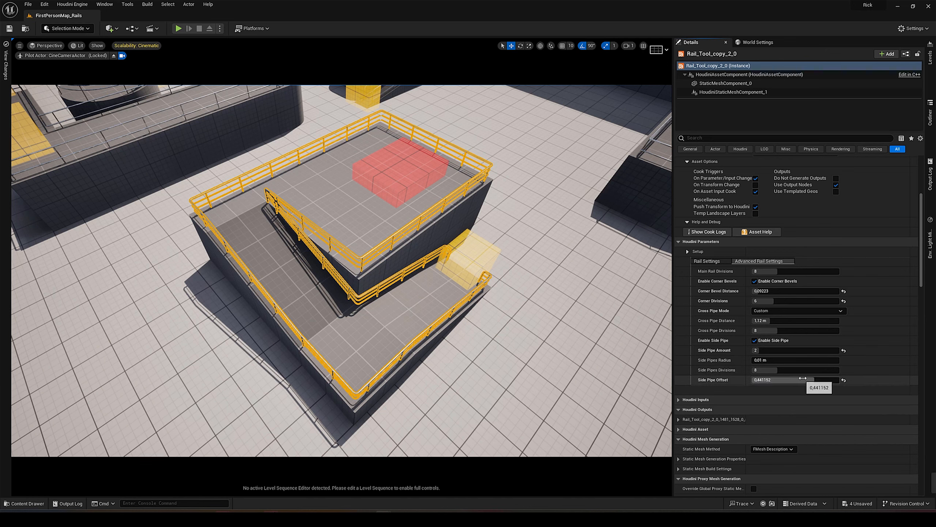